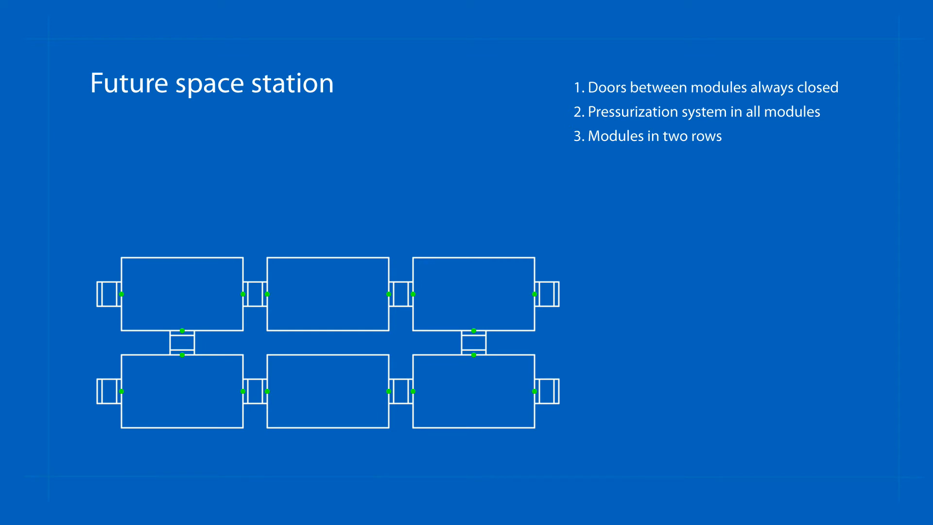
click(328, 294)
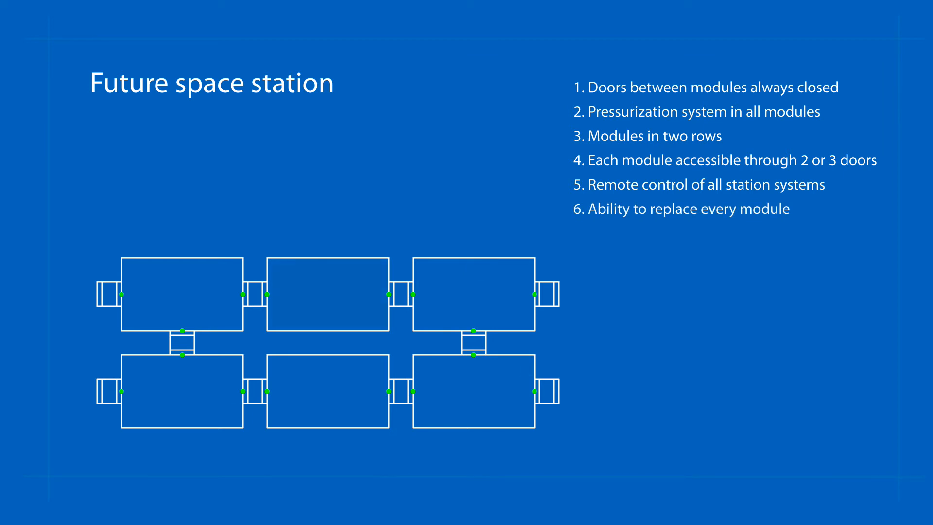
click(327, 294)
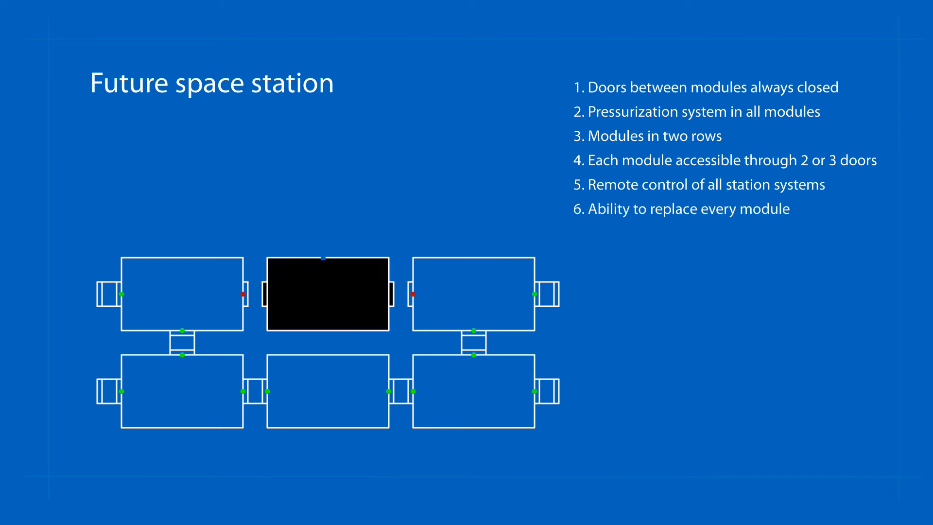